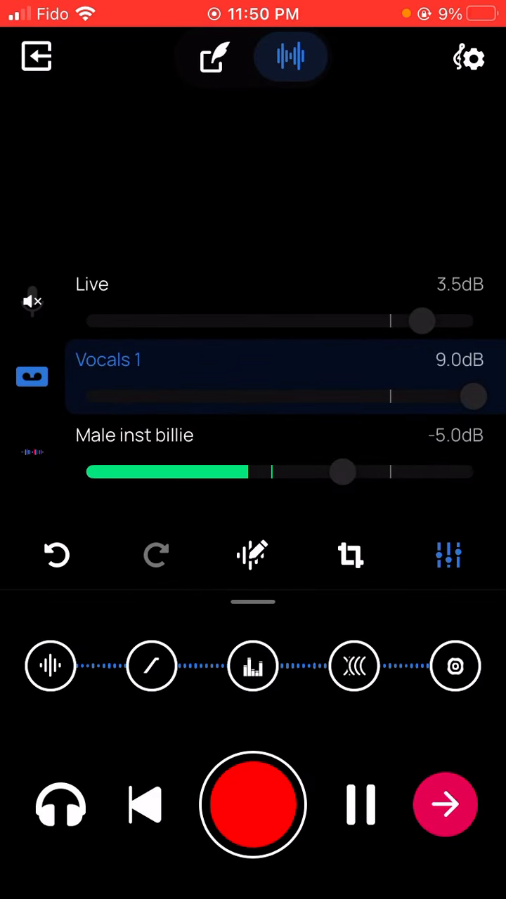
Step: Audition Male inst billie levels (-7.5, -4.0, -5.5 dB) during playback, settling at -7.5 dB
drag(343, 471, 381, 472)
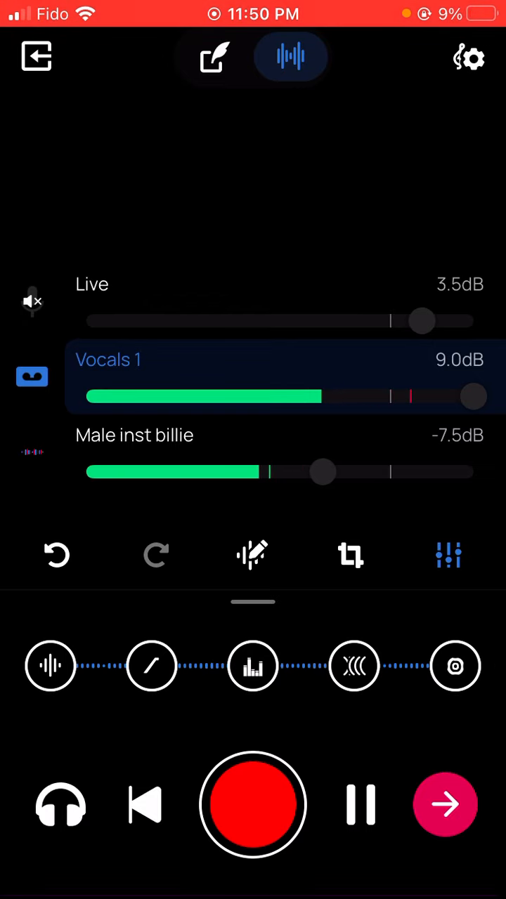
drag(321, 471, 351, 471)
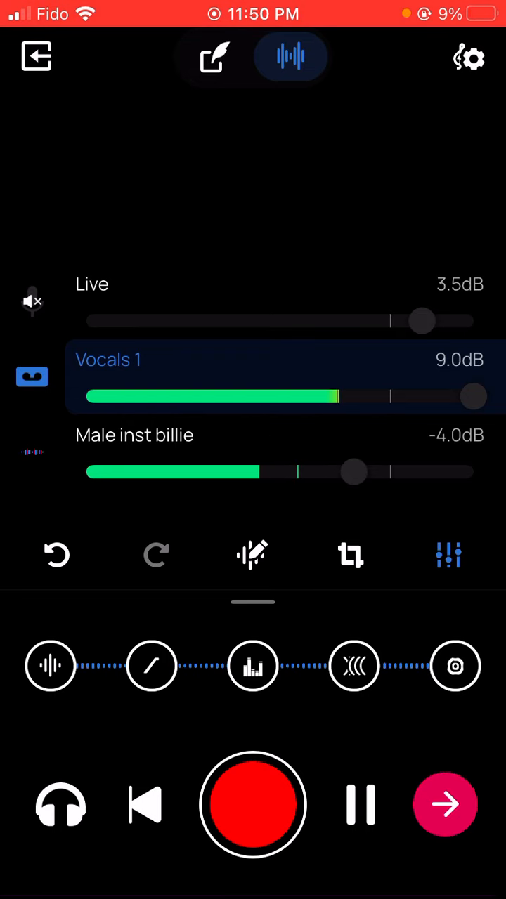
drag(354, 472, 340, 473)
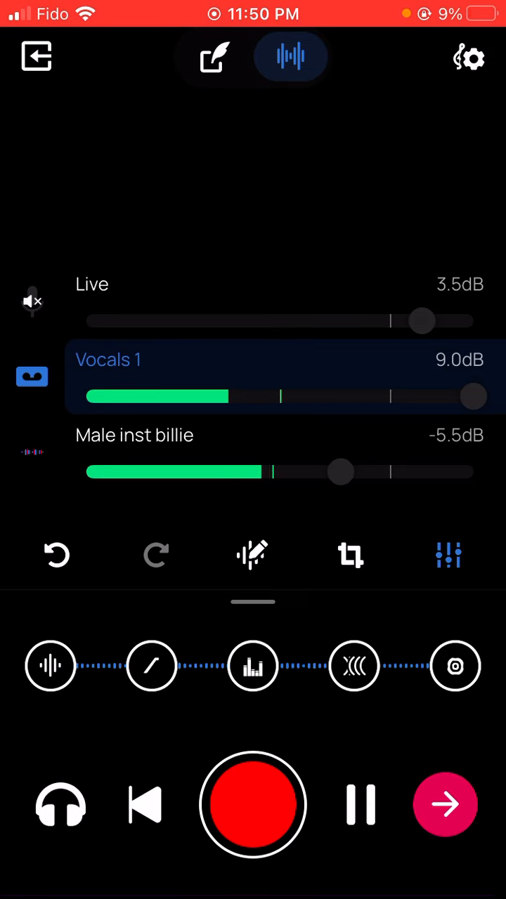
drag(341, 472, 318, 472)
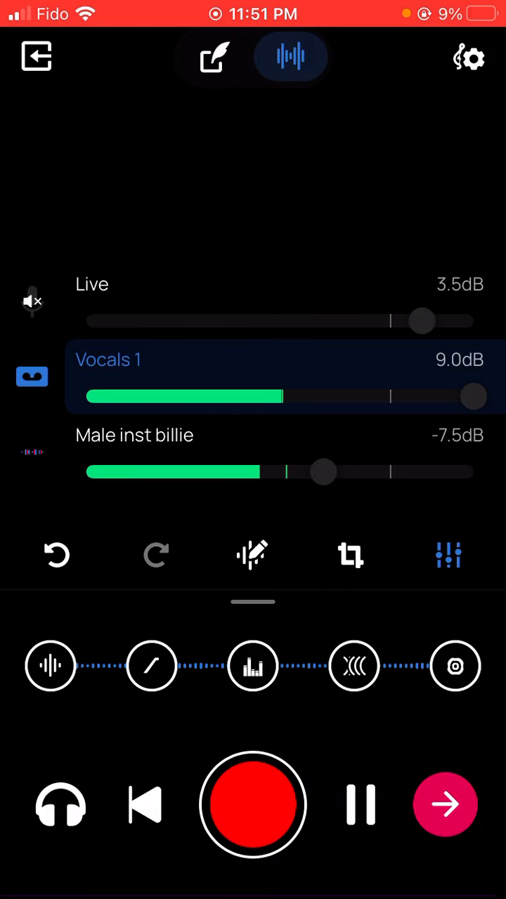
Step: Push Male inst billie up through -3.0 and -2.5 to -1.0 dB, then back to -5.0 dB
drag(323, 472, 365, 472)
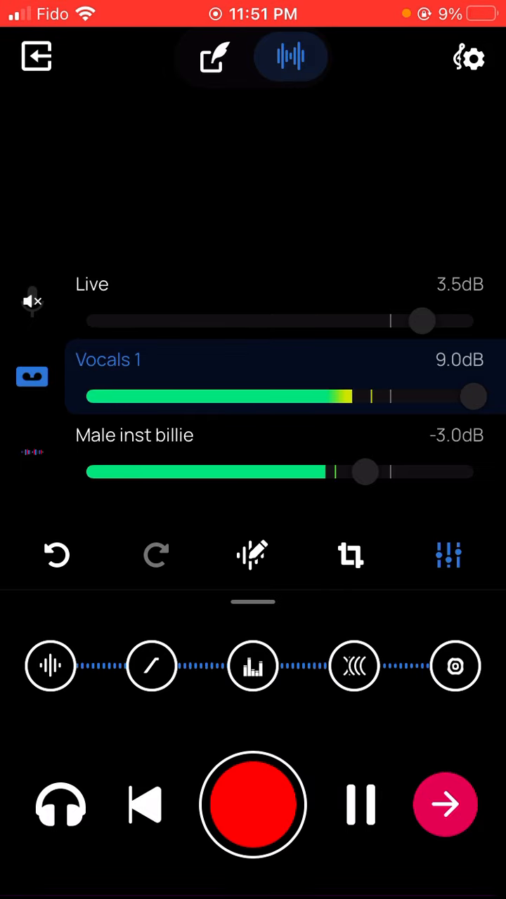
drag(365, 471, 371, 471)
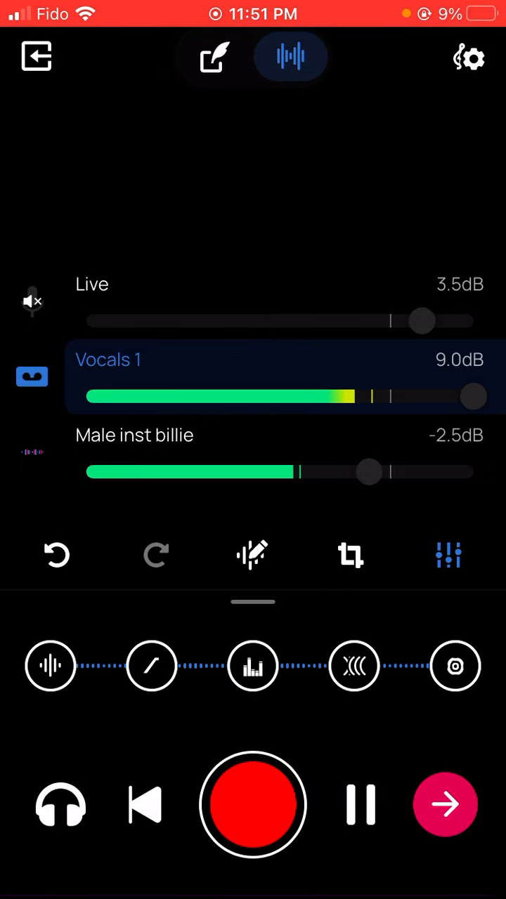
drag(370, 471, 381, 471)
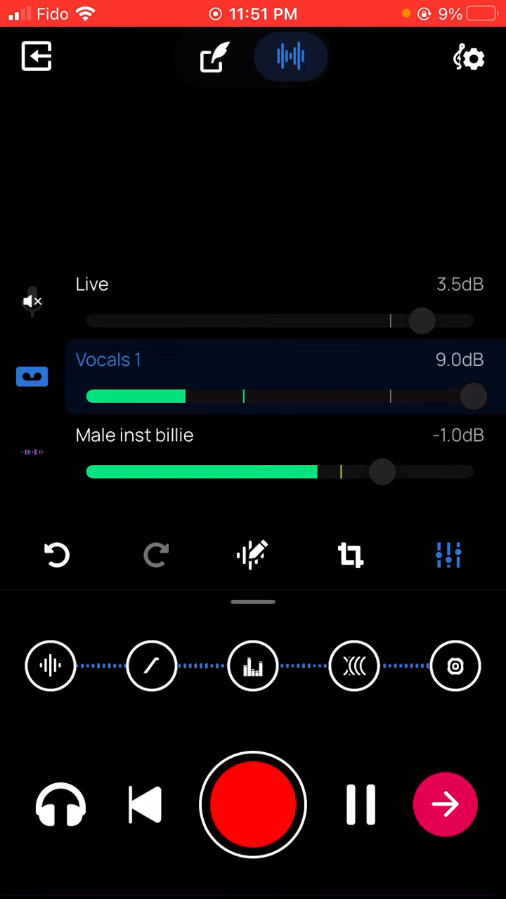
drag(381, 472, 344, 472)
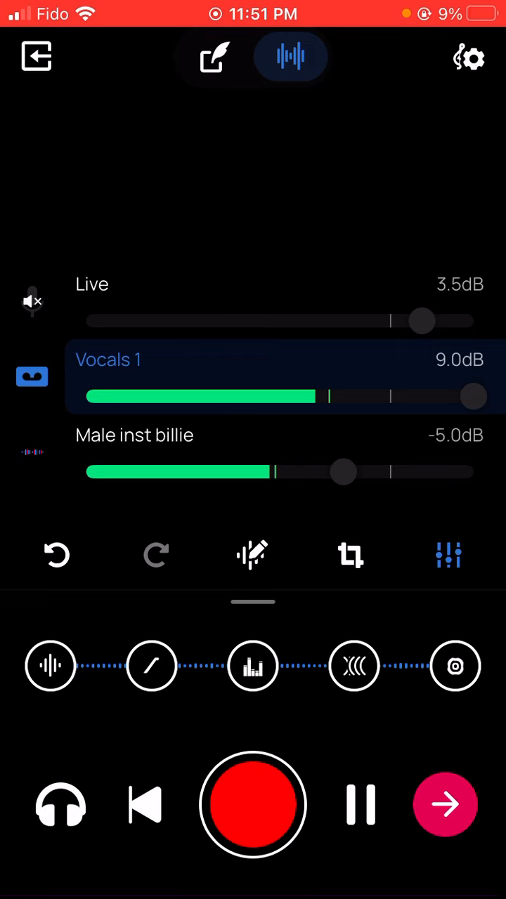
drag(344, 472, 337, 473)
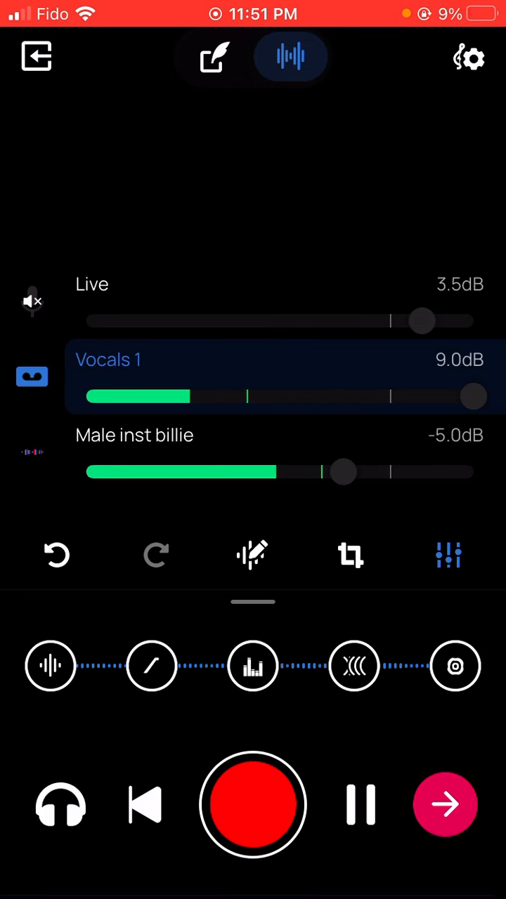
Step: Raise Male inst billie to -1.0 dB, then ease it down through -2.0 to -4.0 dB
drag(343, 472, 363, 472)
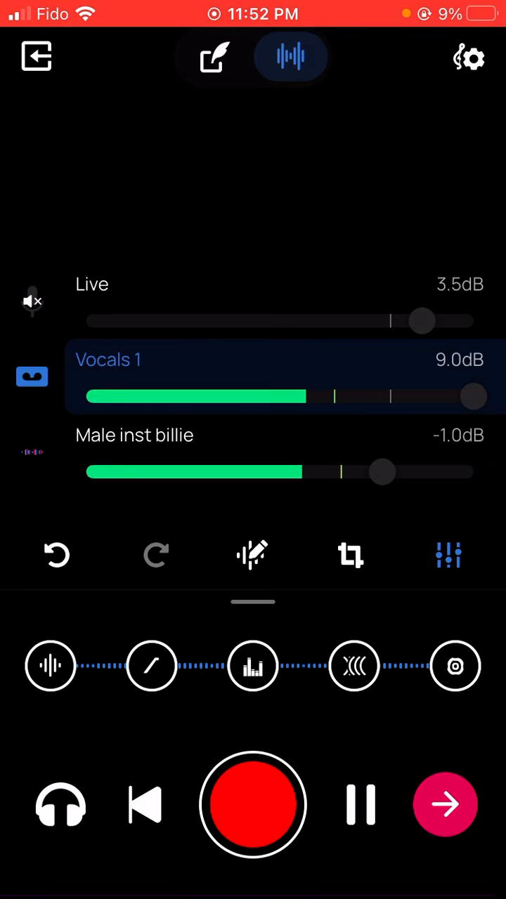
drag(383, 472, 371, 472)
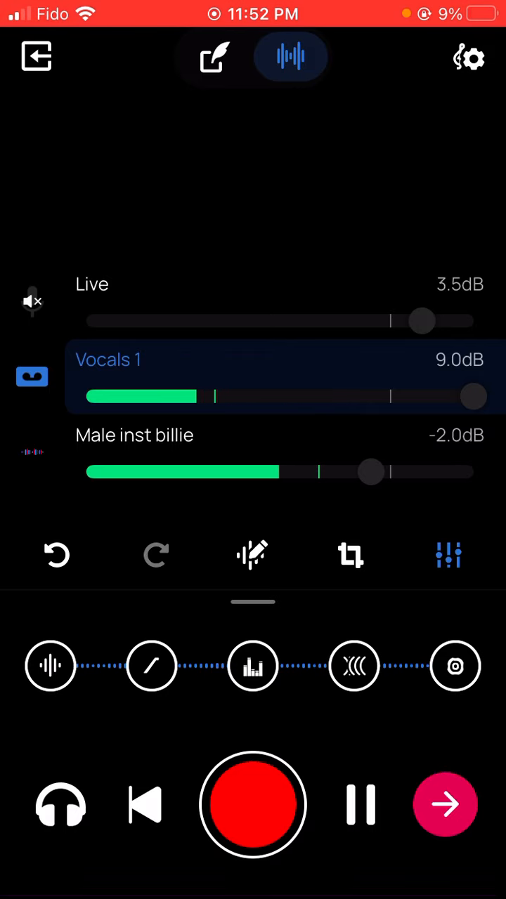
drag(370, 472, 353, 472)
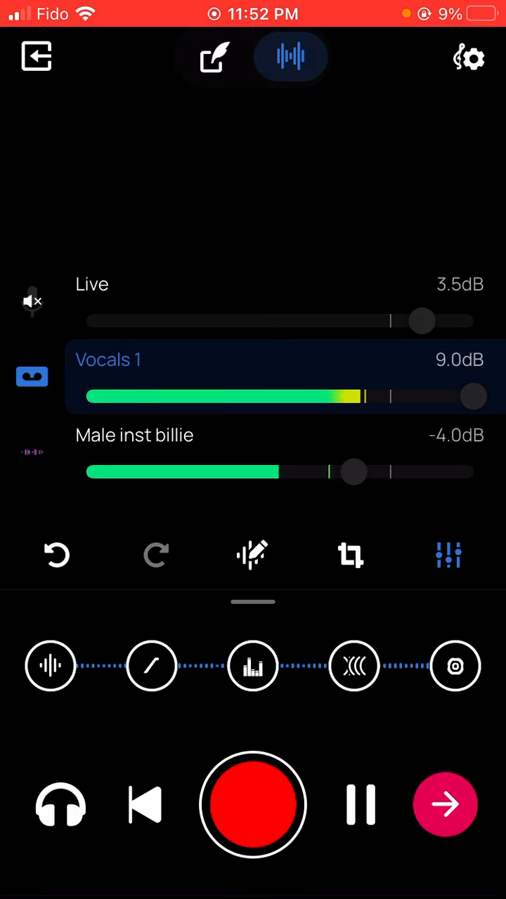